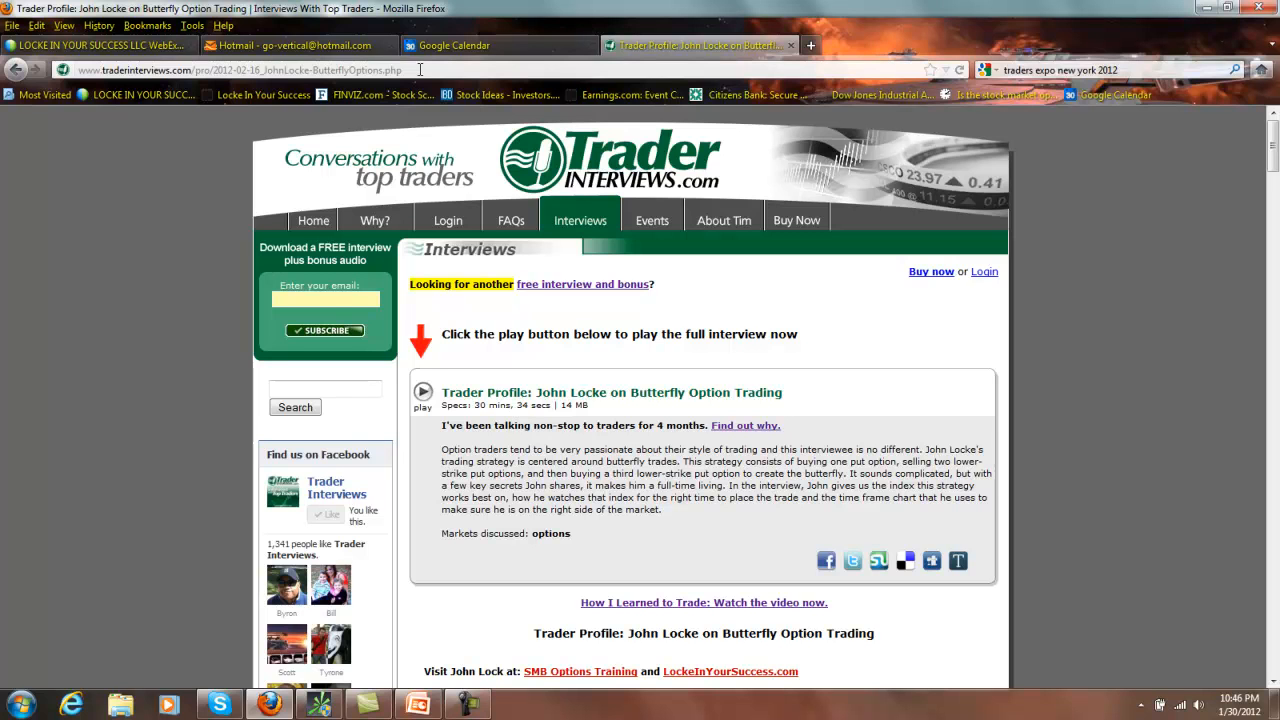
mouse_move(180, 582)
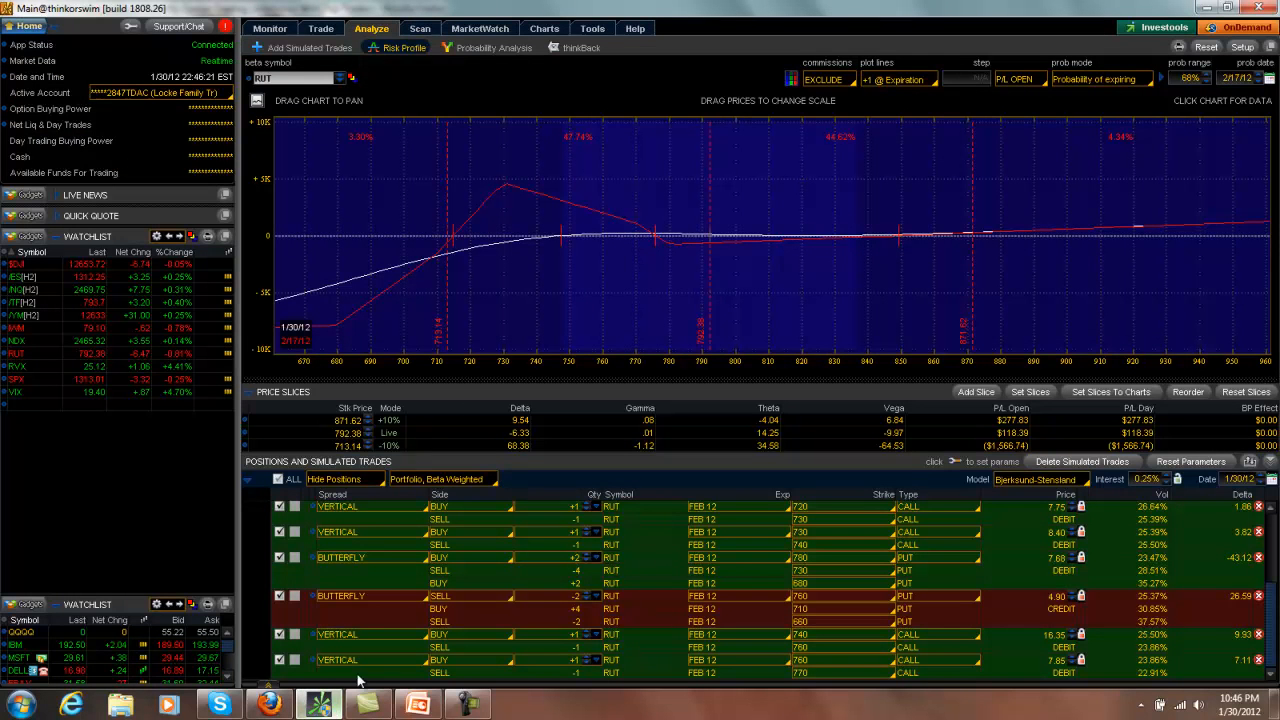
mouse_move(480, 344)
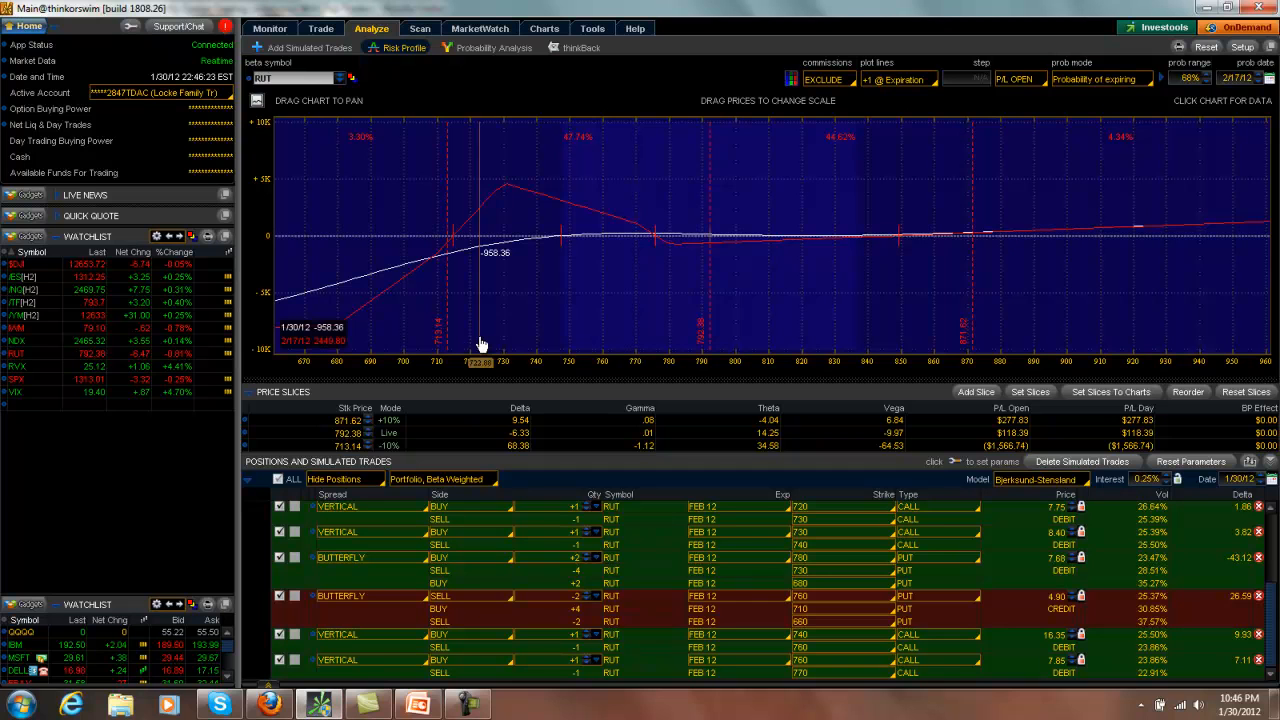
mouse_move(560, 360)
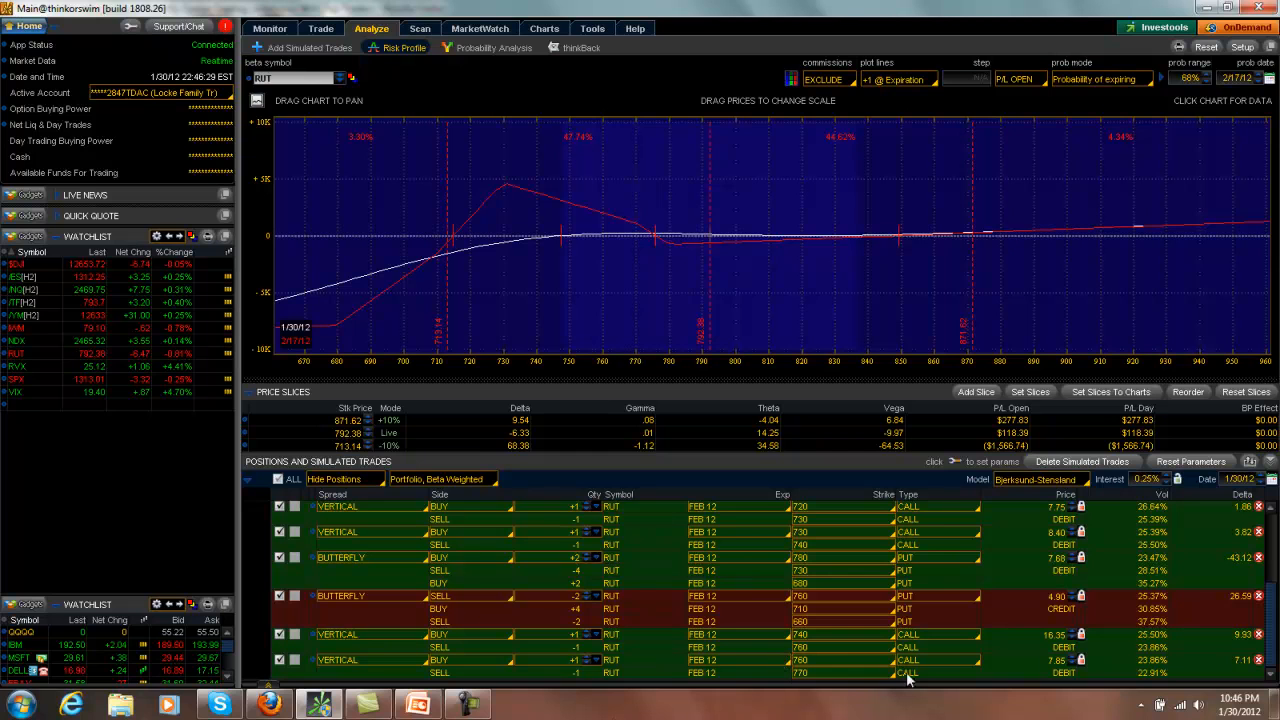
mouse_move(836, 628)
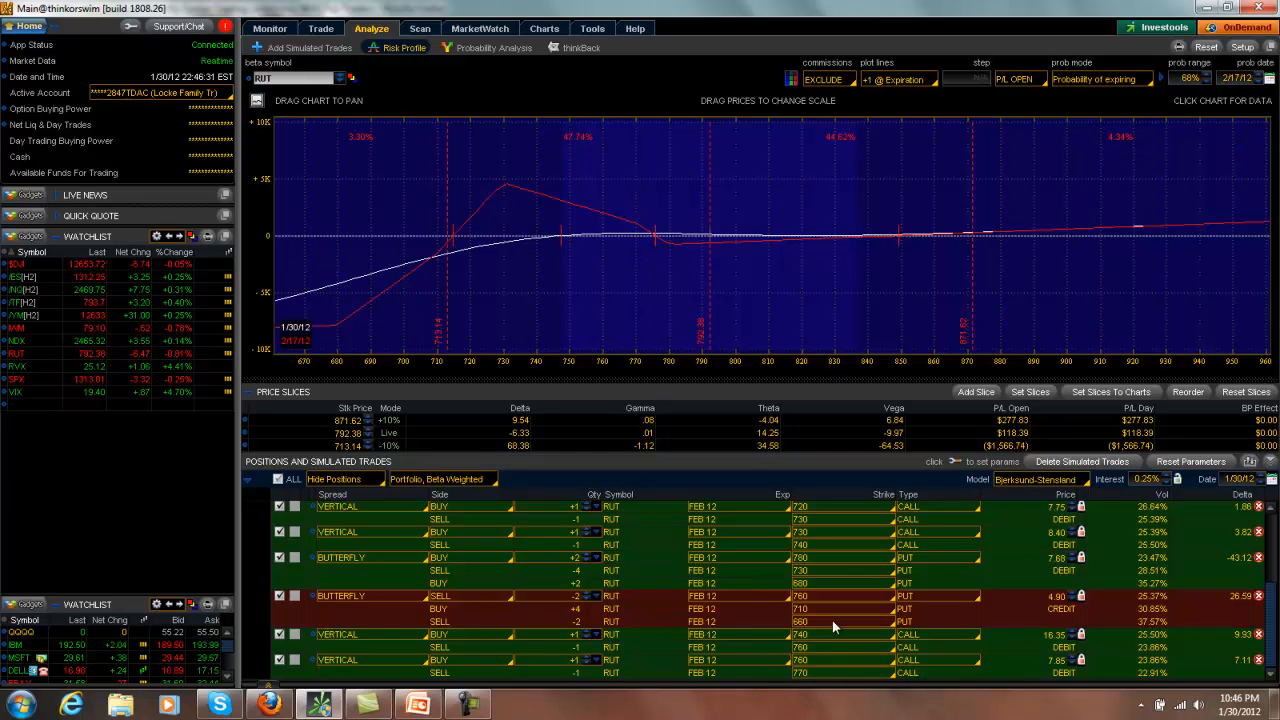
mouse_move(716, 324)
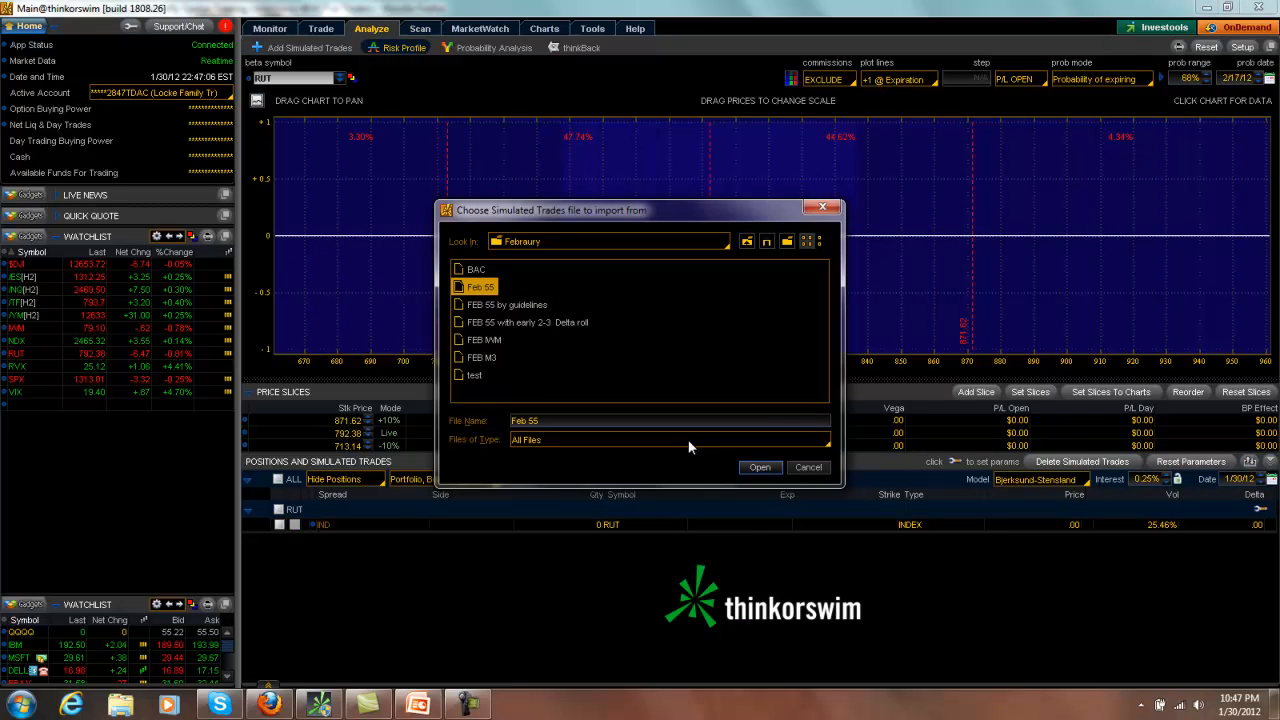
Import the Feb 03 saved trades file to load its RUT butterflies and risk graph.
click(760, 468)
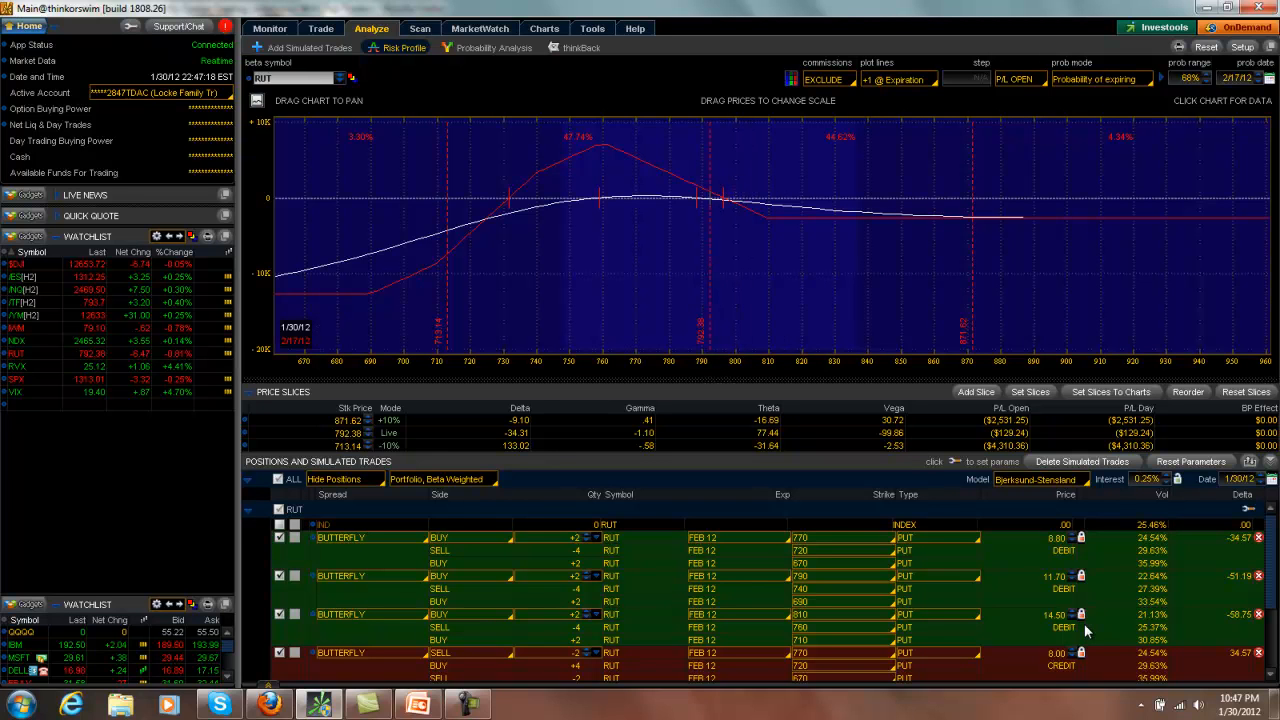
mouse_move(1008, 568)
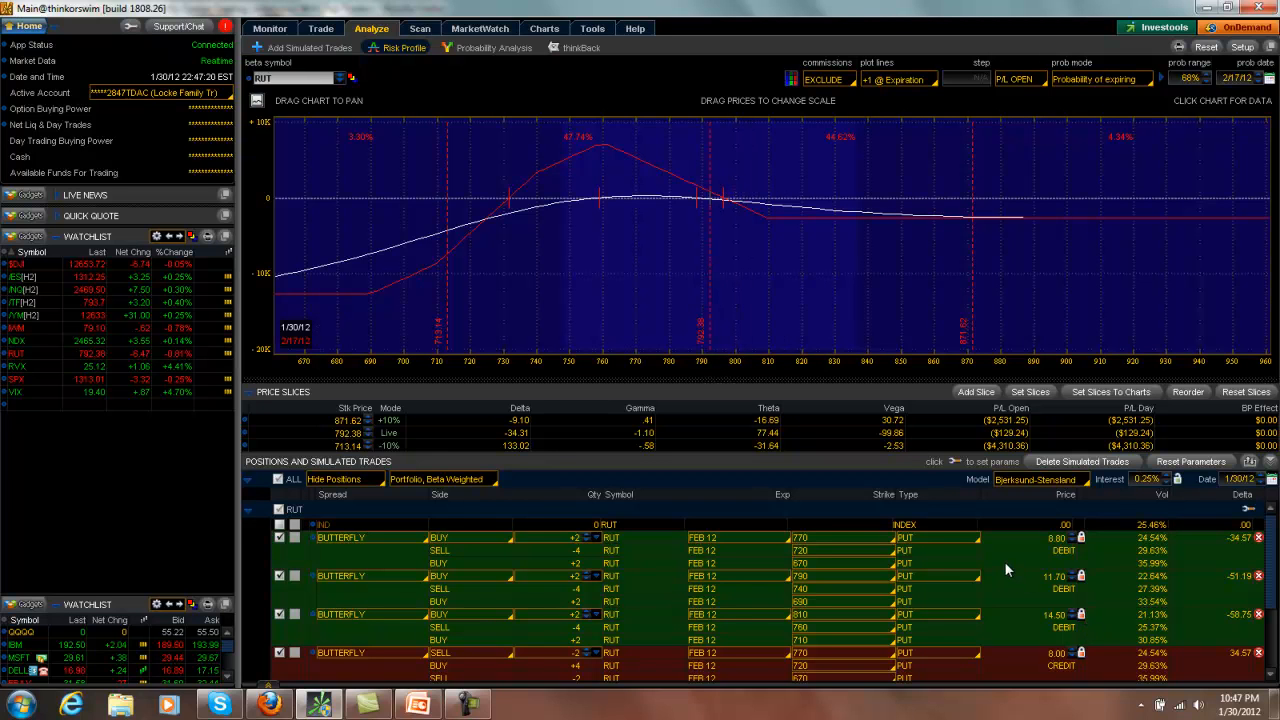
mouse_move(950, 500)
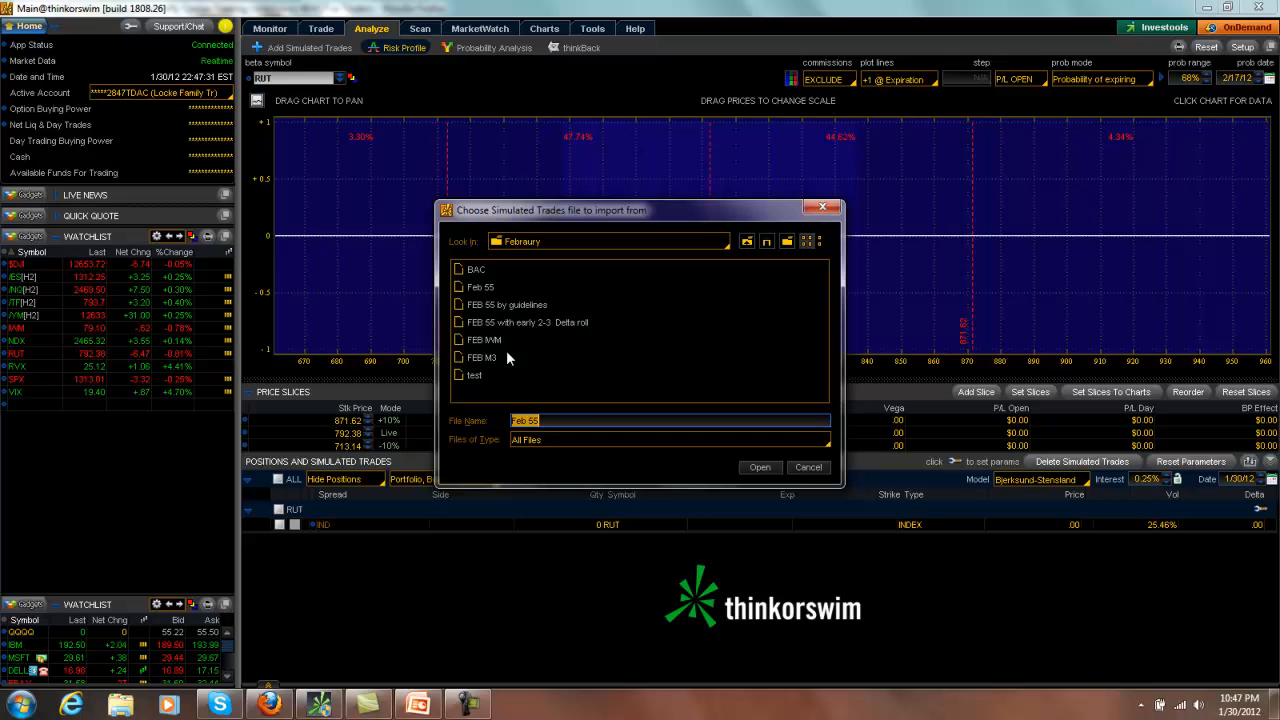
Choose the FEB 55 with early delta roll trades file over the FEB 55 by guidelines file and import it.
click(760, 468)
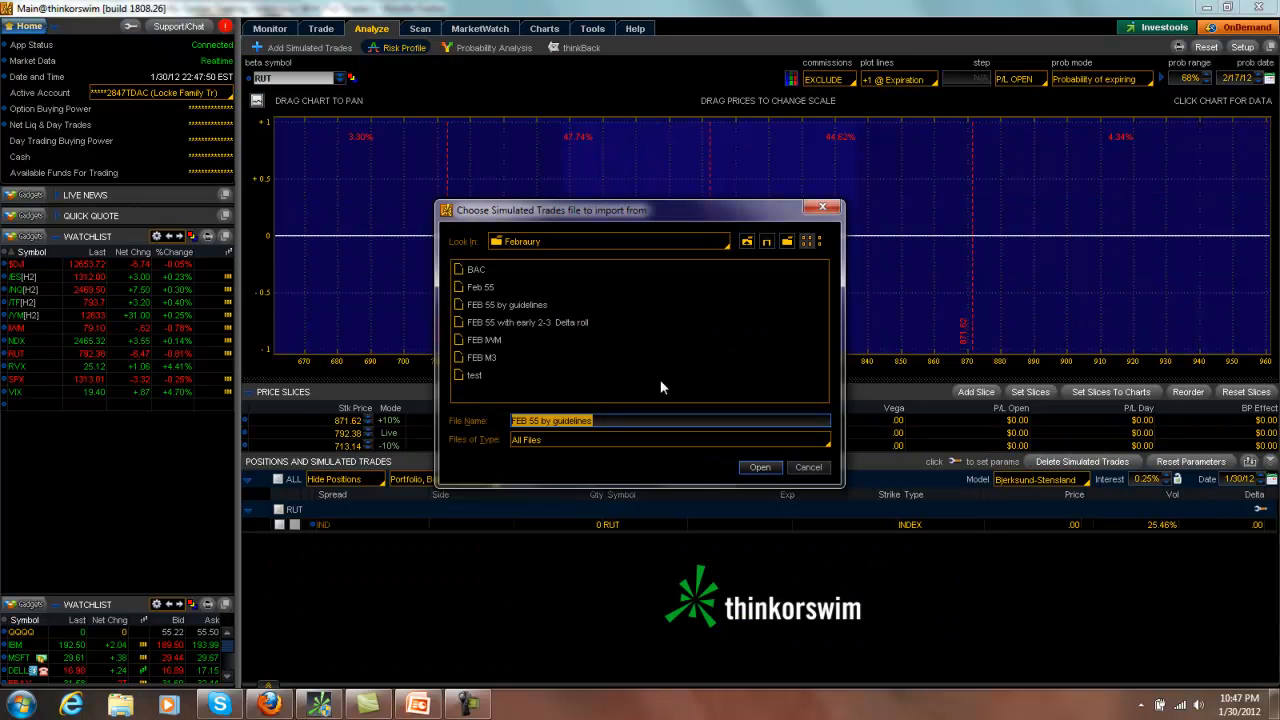
click(520, 322)
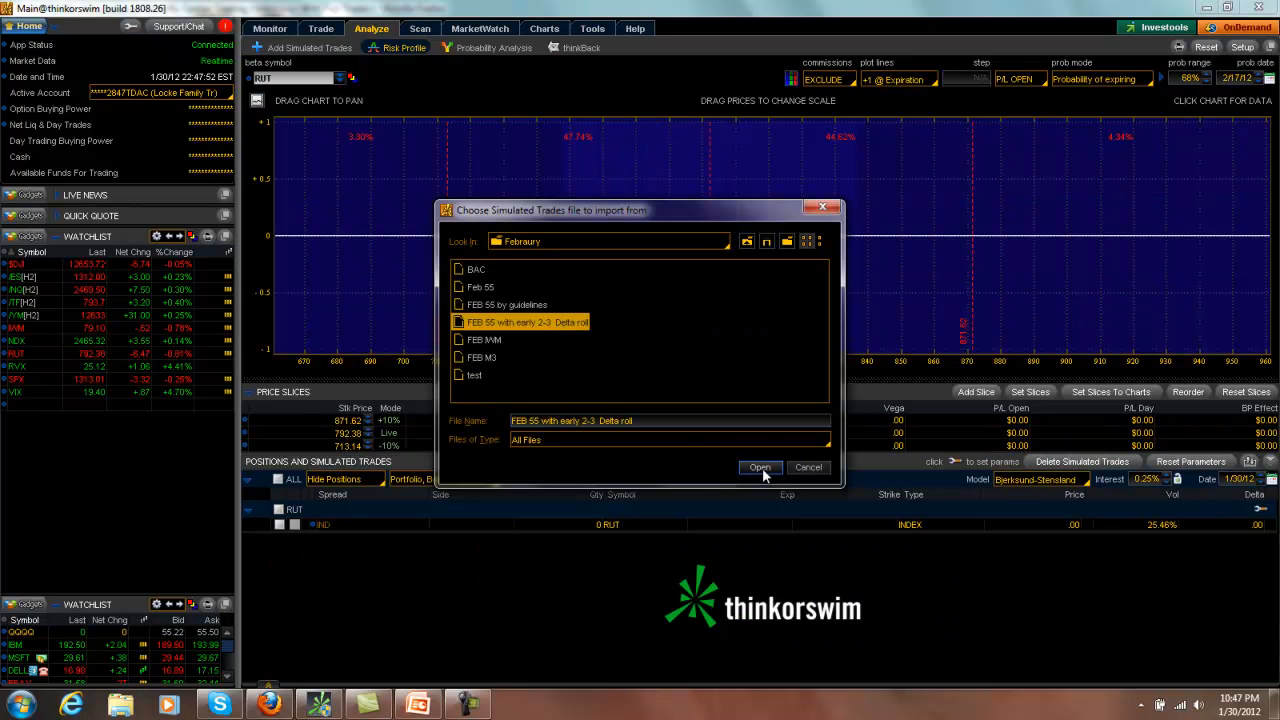
click(760, 468)
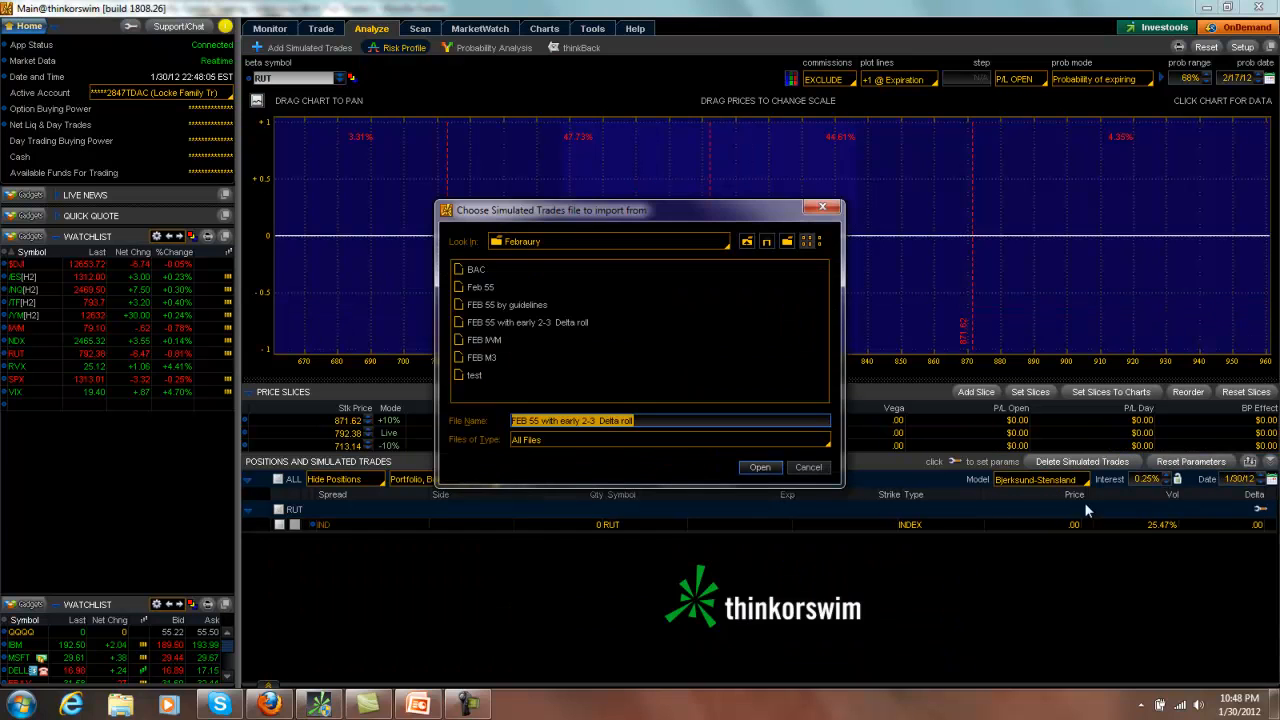
mouse_move(710, 308)
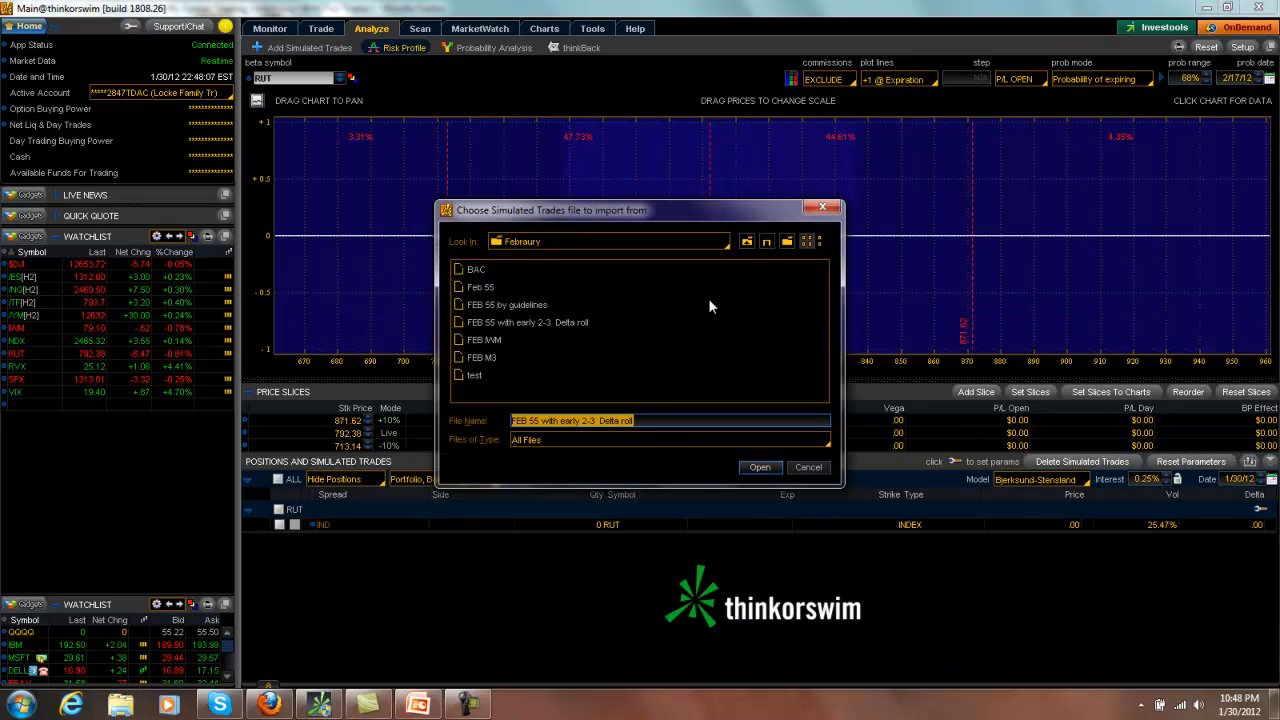
Navigate up to the 2012 March folder and import the March 03 trades file.
click(748, 240)
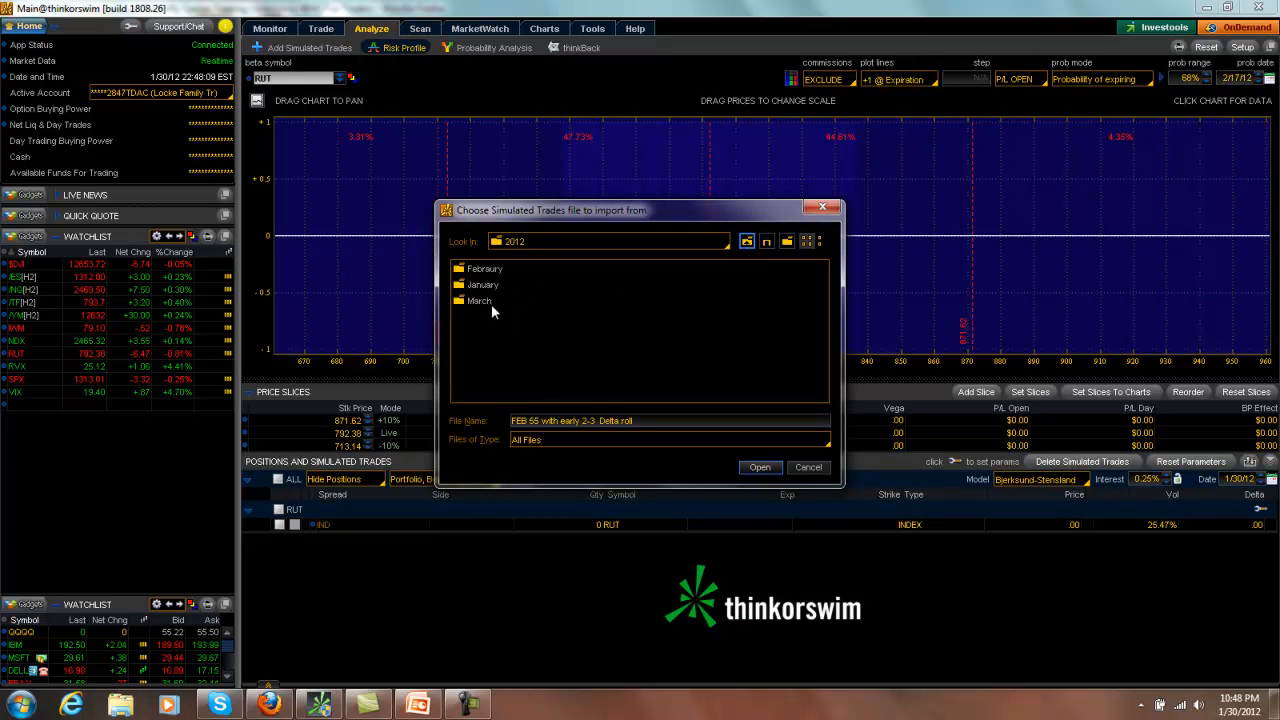
double_click(480, 300)
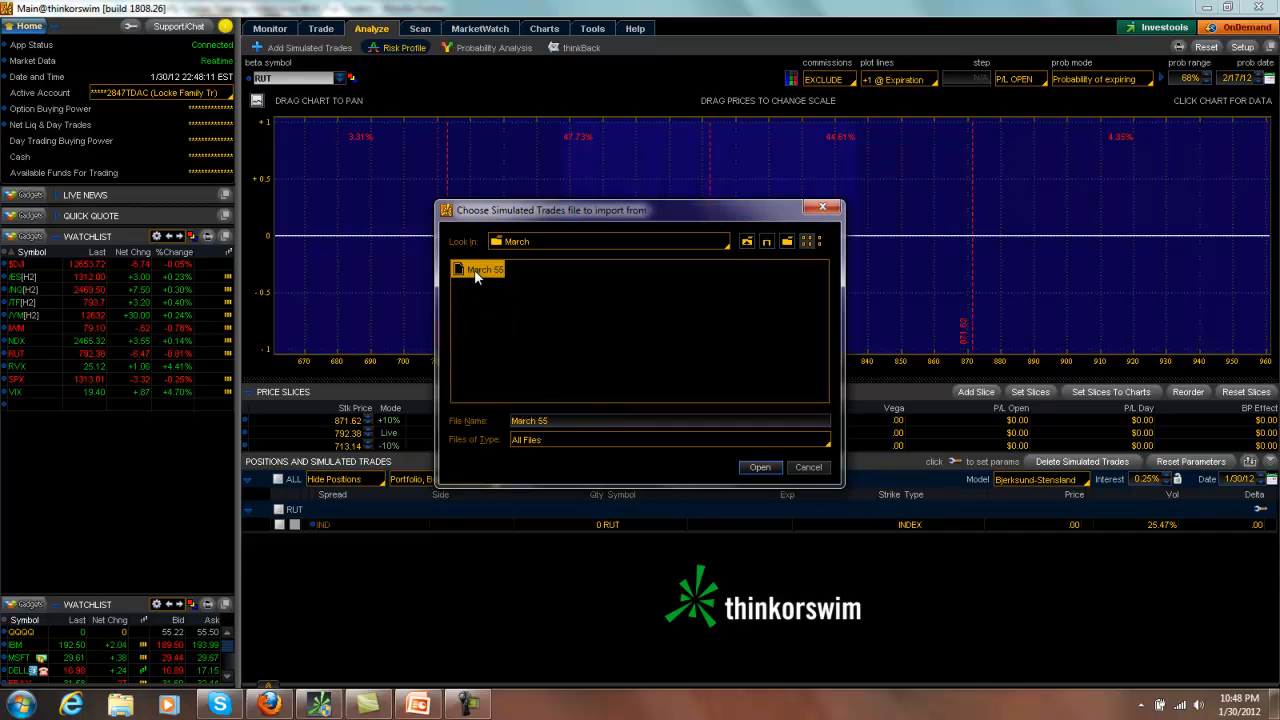
click(760, 468)
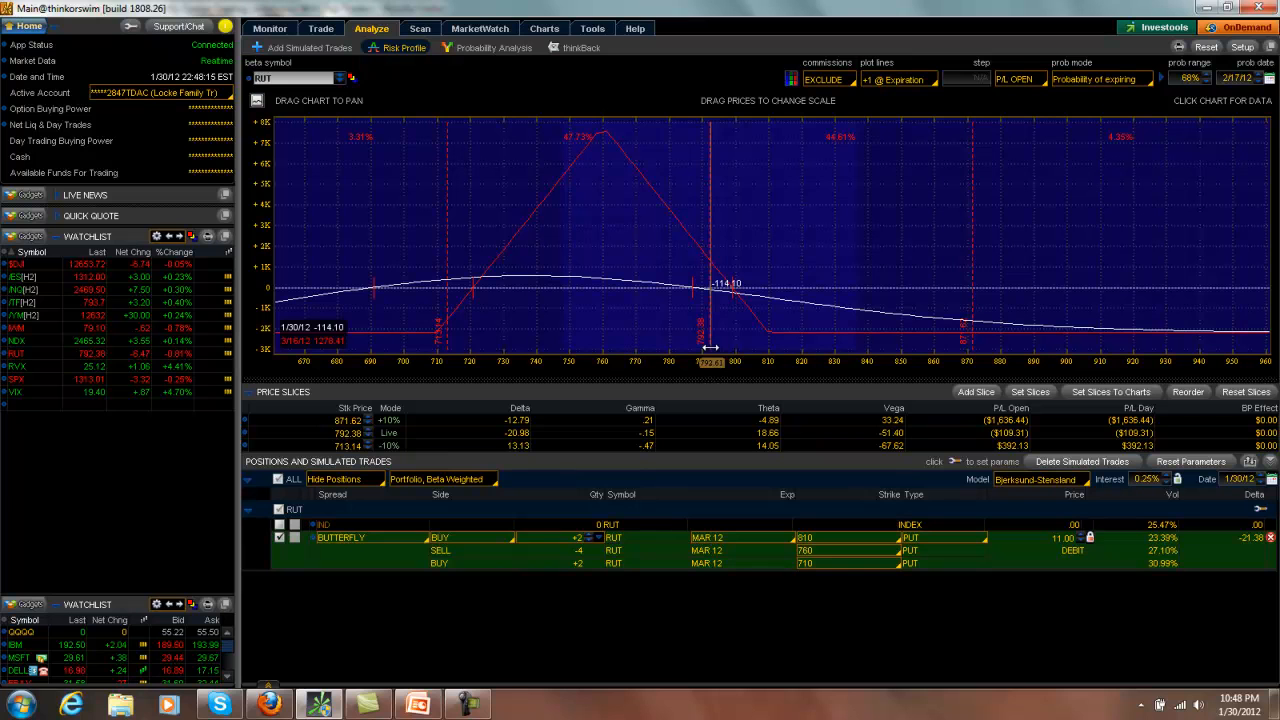
mouse_move(710, 624)
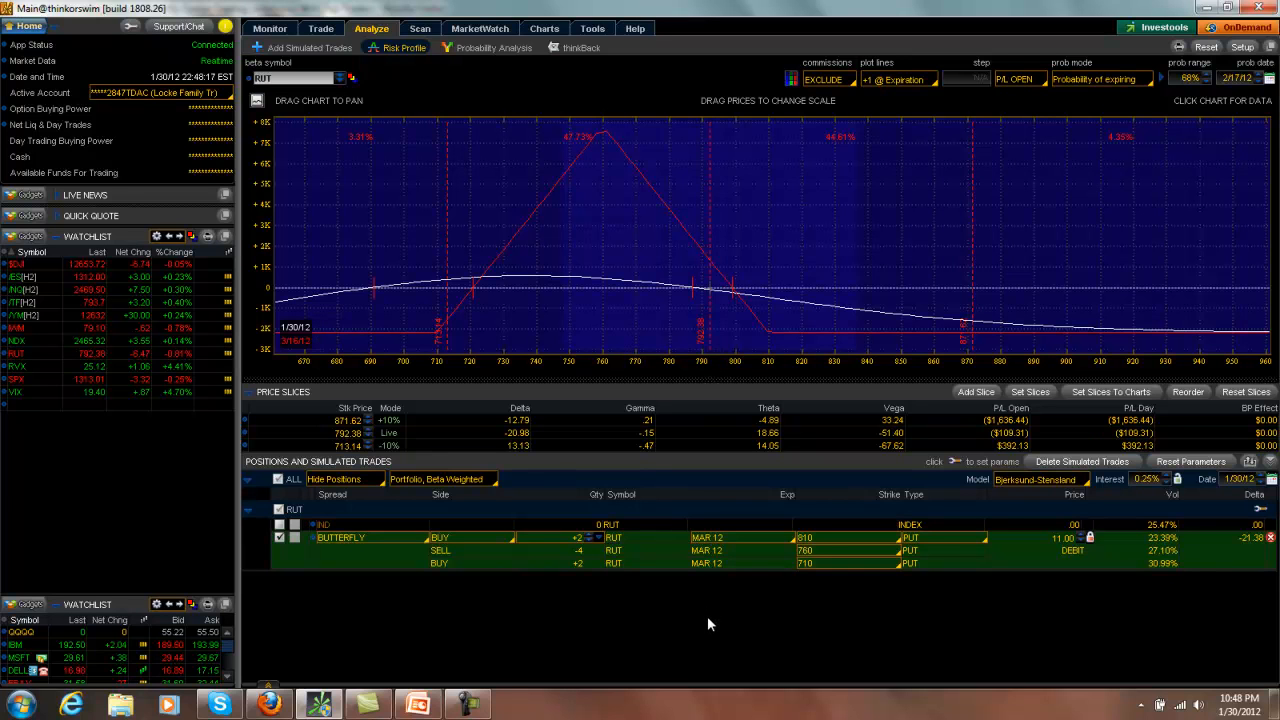